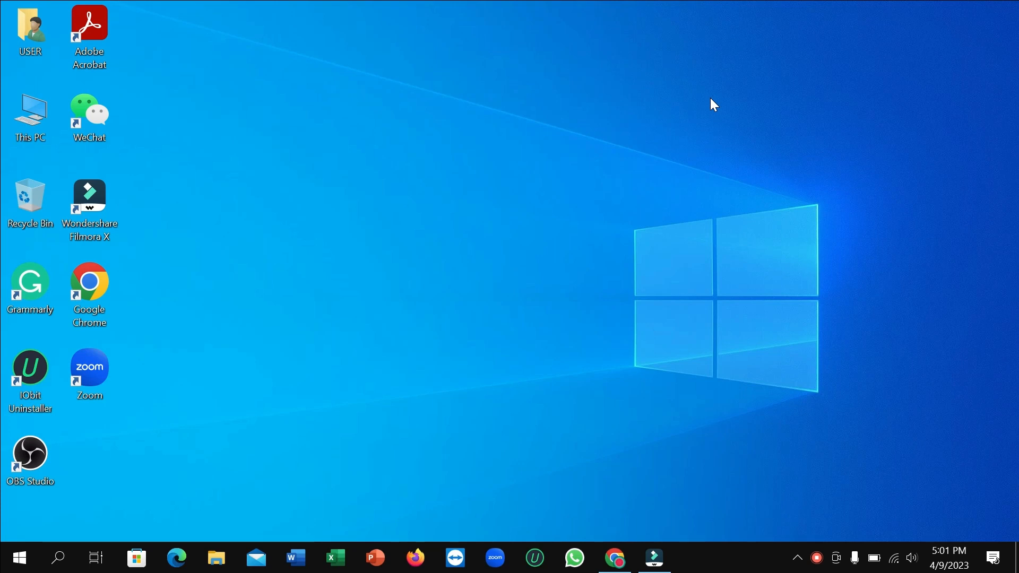
mouse_move(702, 112)
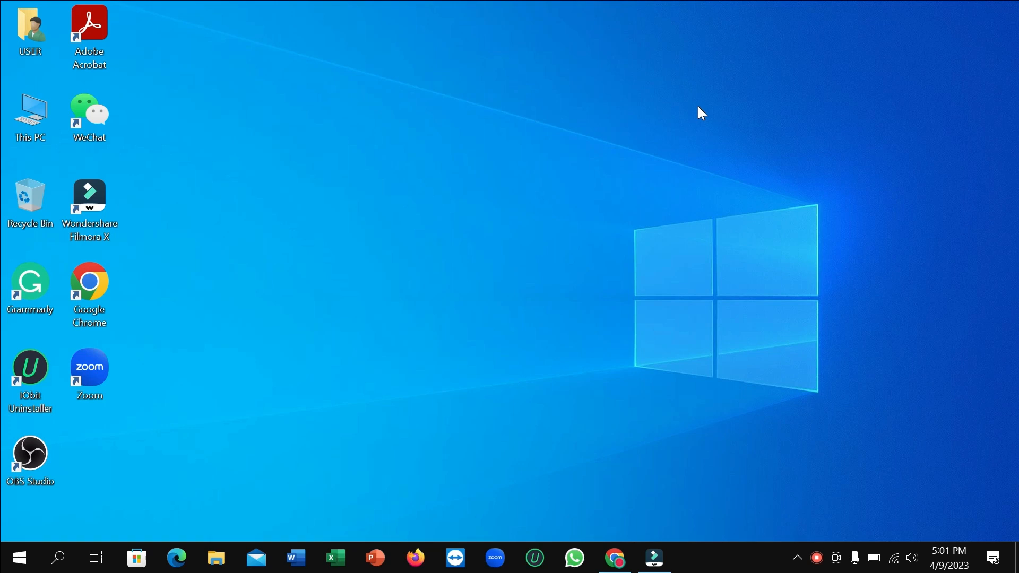
mouse_move(137, 558)
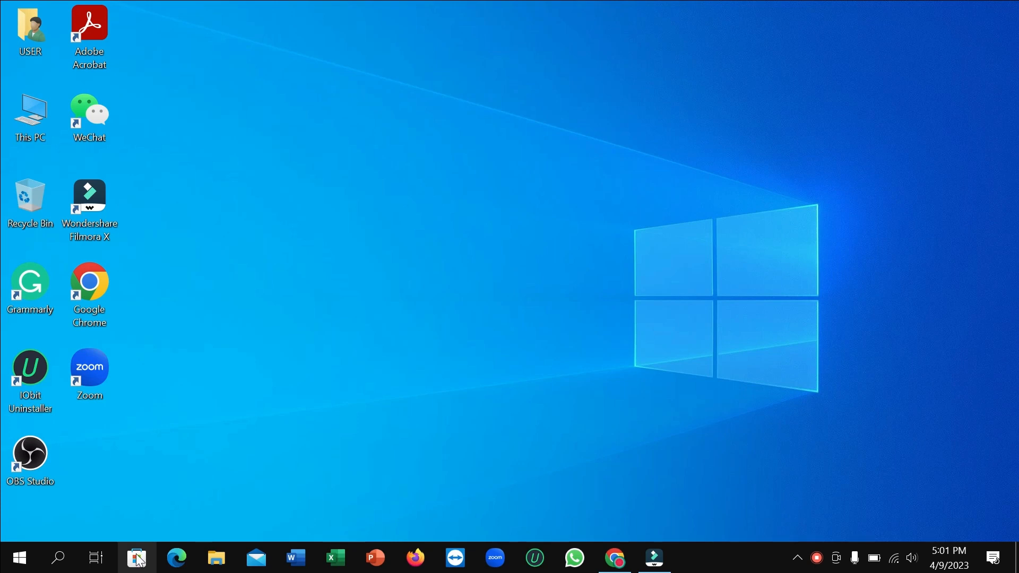
Launch Microsoft Store from the taskbar and scroll to the Top free apps section.
click(137, 557)
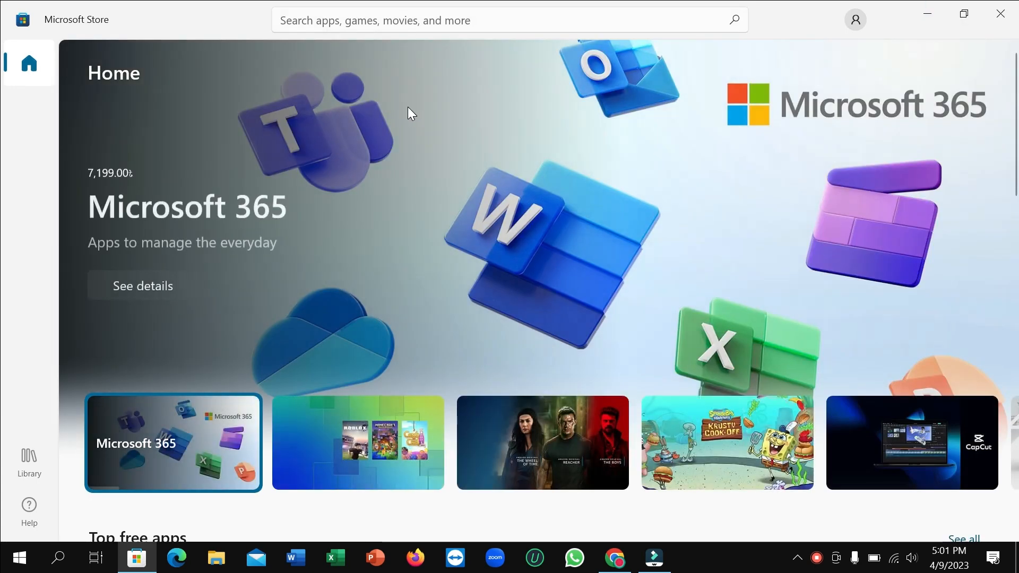
scroll(down, 3)
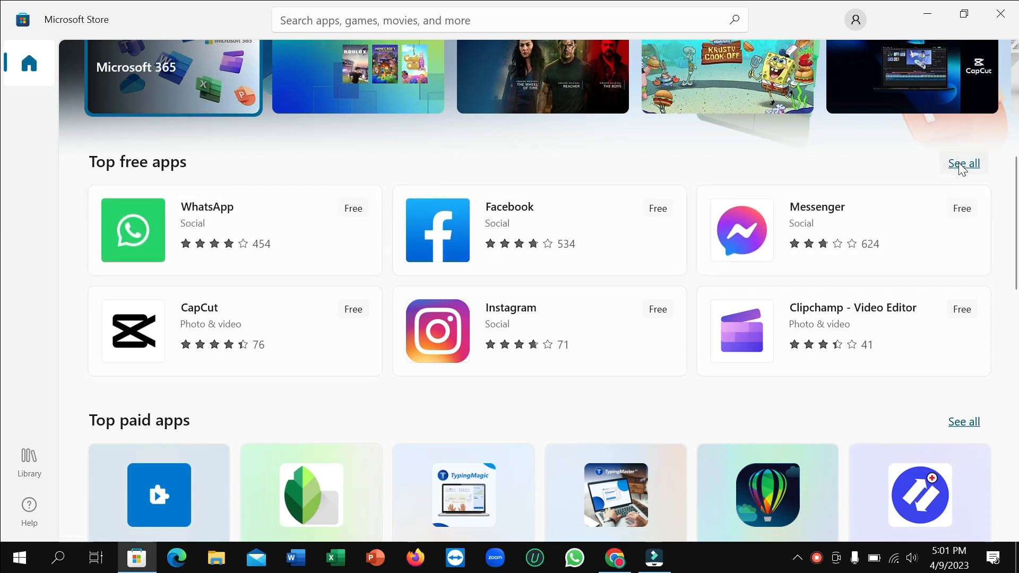
Show the full Top free apps list and scroll until Opera Browser appears.
click(964, 164)
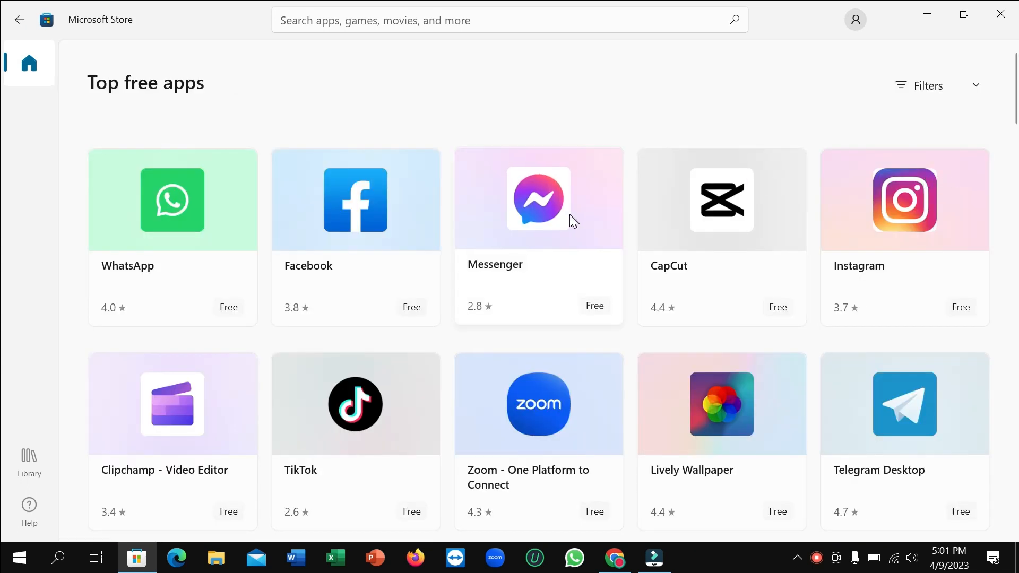
scroll(down, 3)
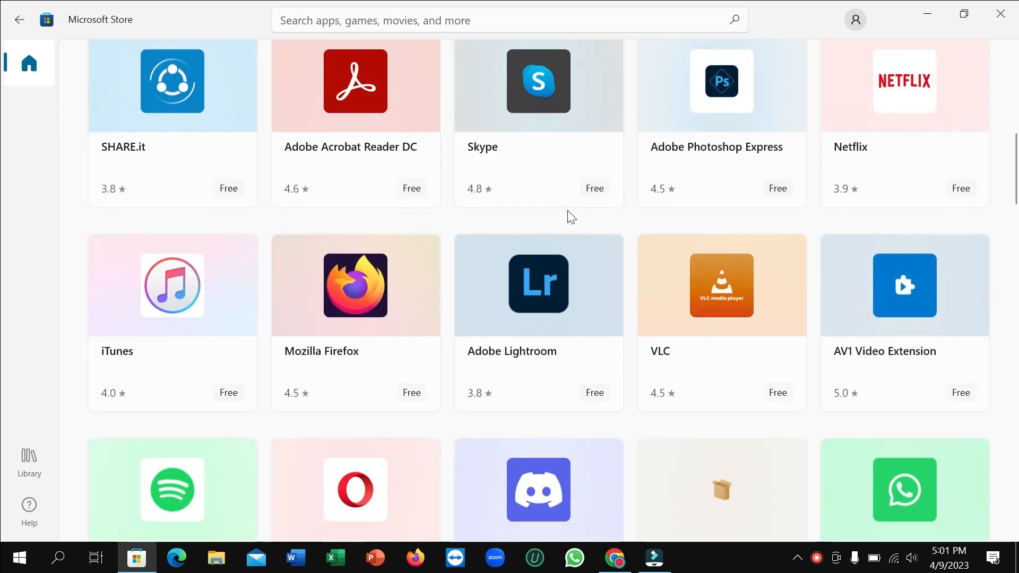
scroll(down, 3)
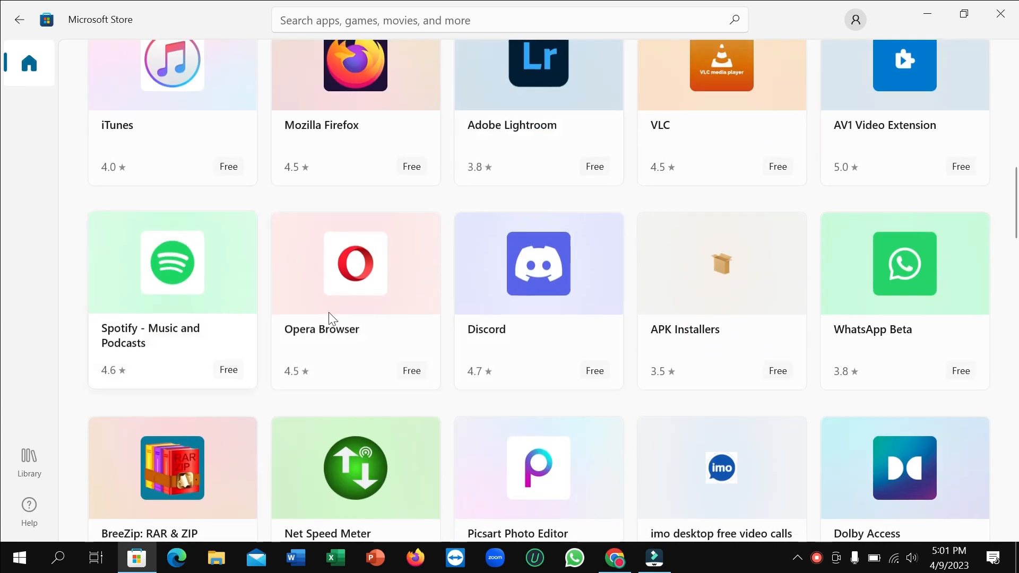
mouse_move(325, 311)
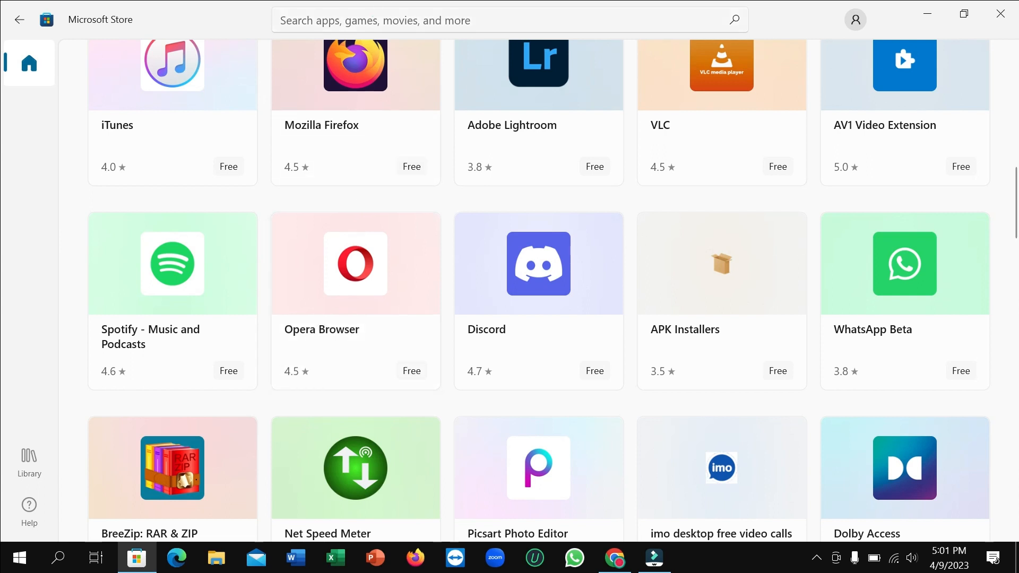
Search the store for 'opera' so Opera Browser shows in the suggestions.
text(op)
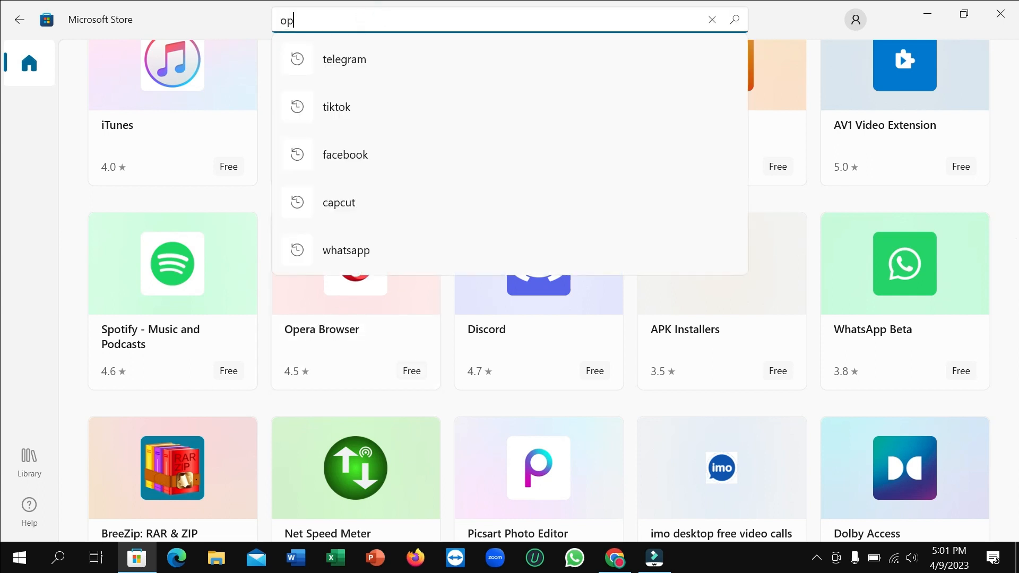
text(era)
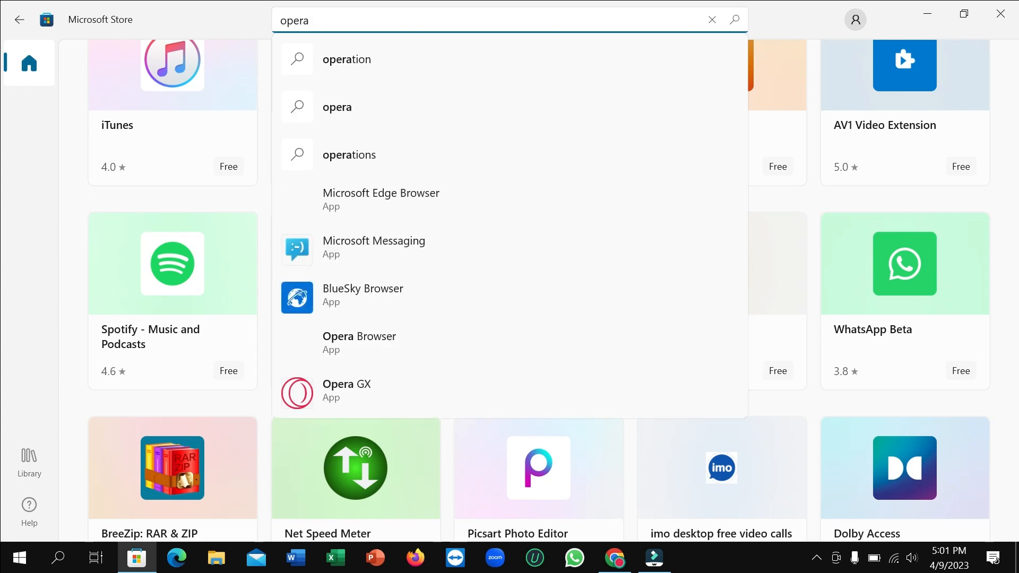
mouse_move(344, 353)
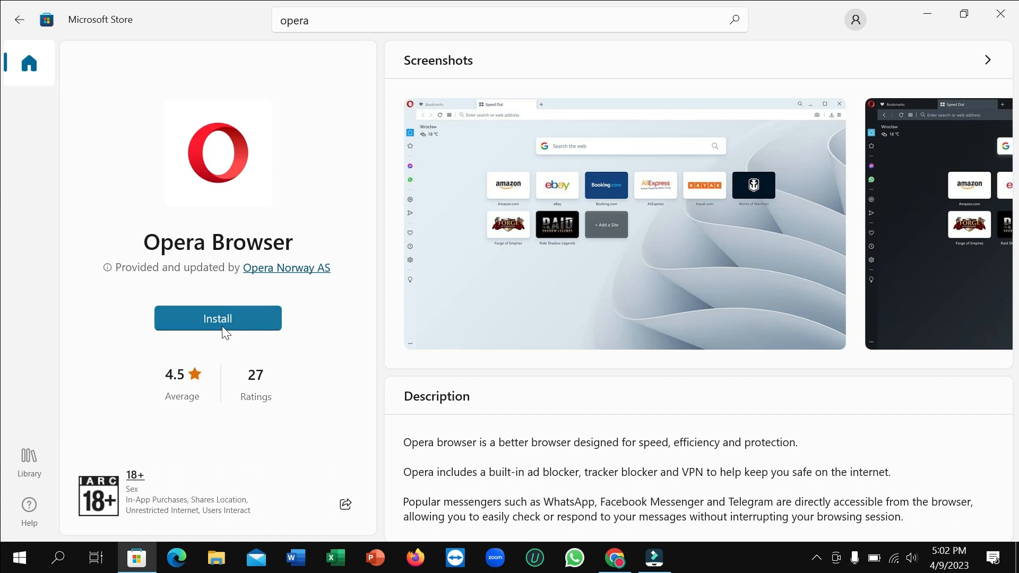
mouse_move(327, 348)
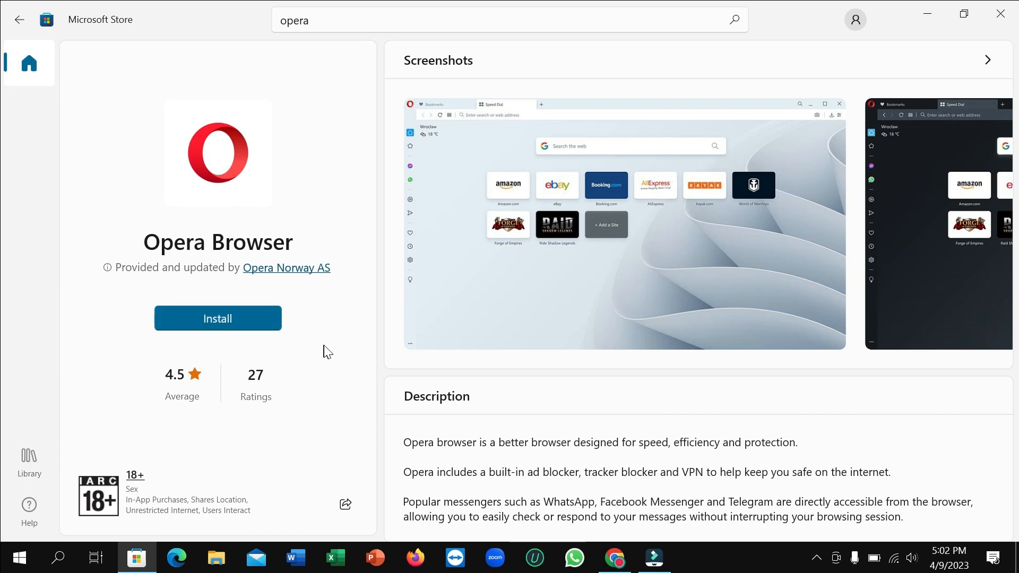
mouse_move(333, 351)
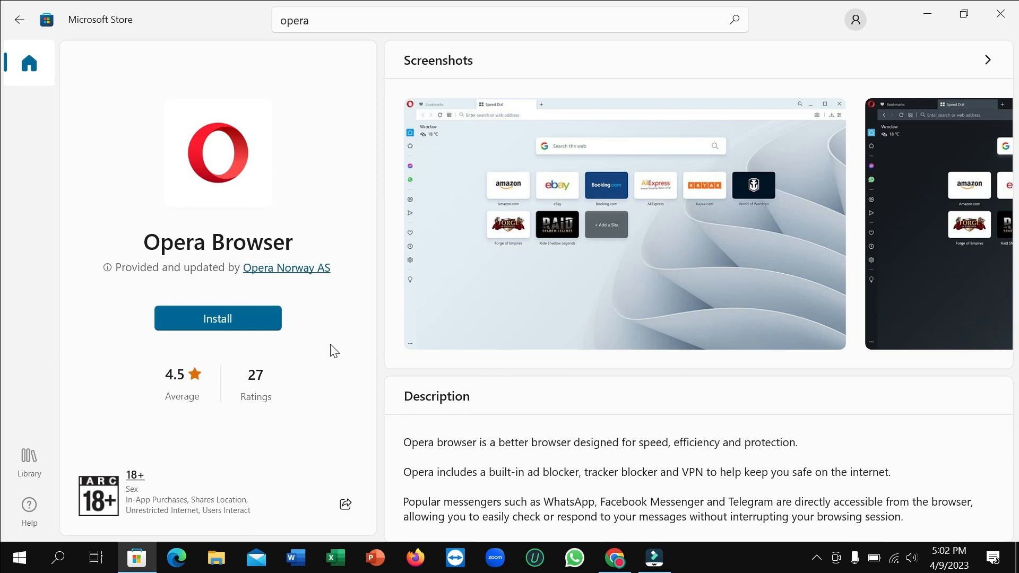
mouse_move(225, 325)
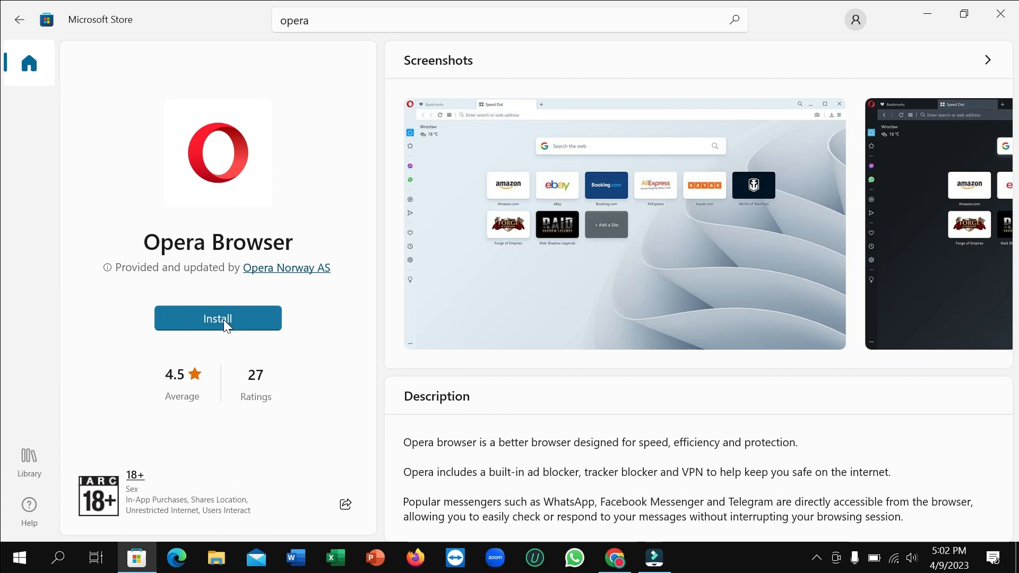
mouse_move(332, 371)
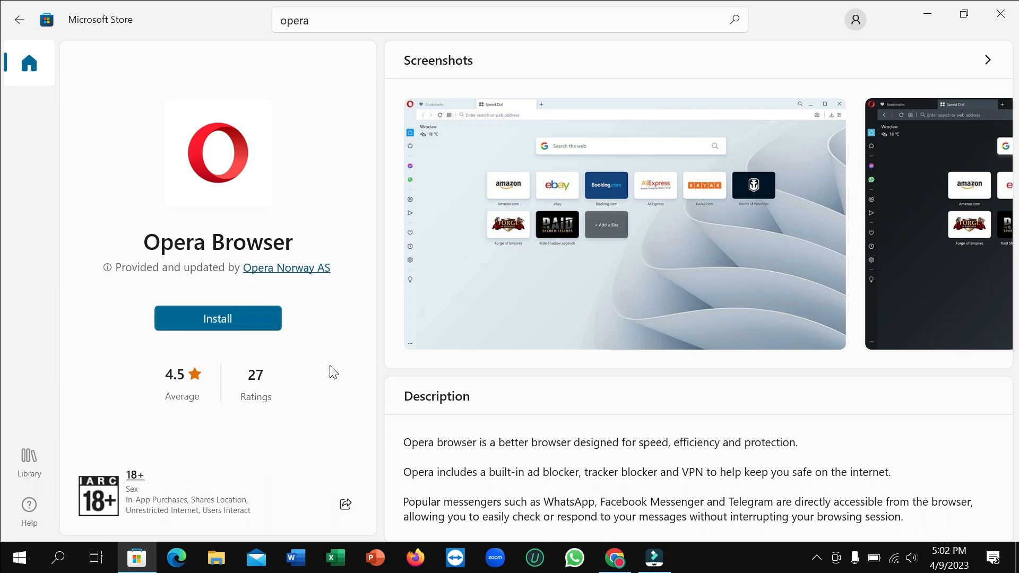